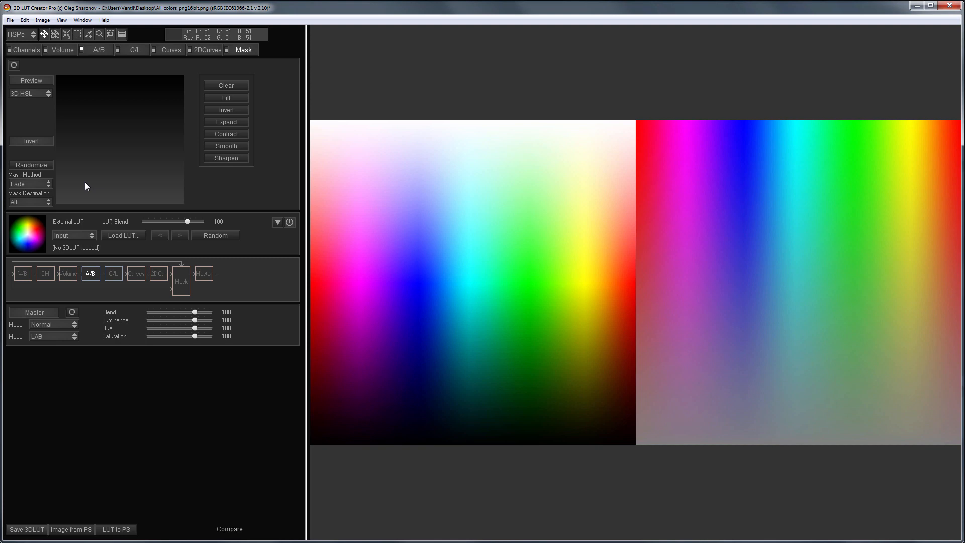
Switch the mask method to HSP curves and sample a green and a muted teal
left_click(30, 92)
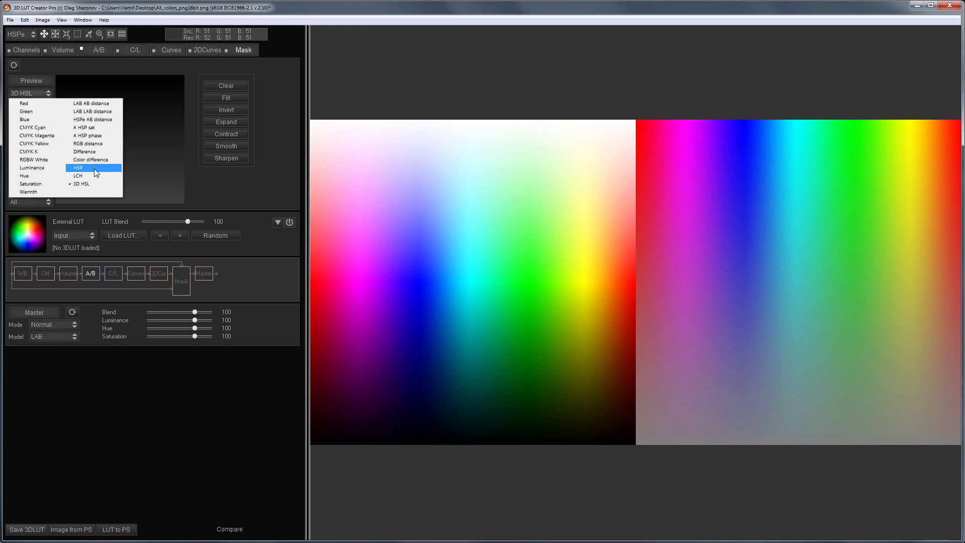
left_click(78, 167)
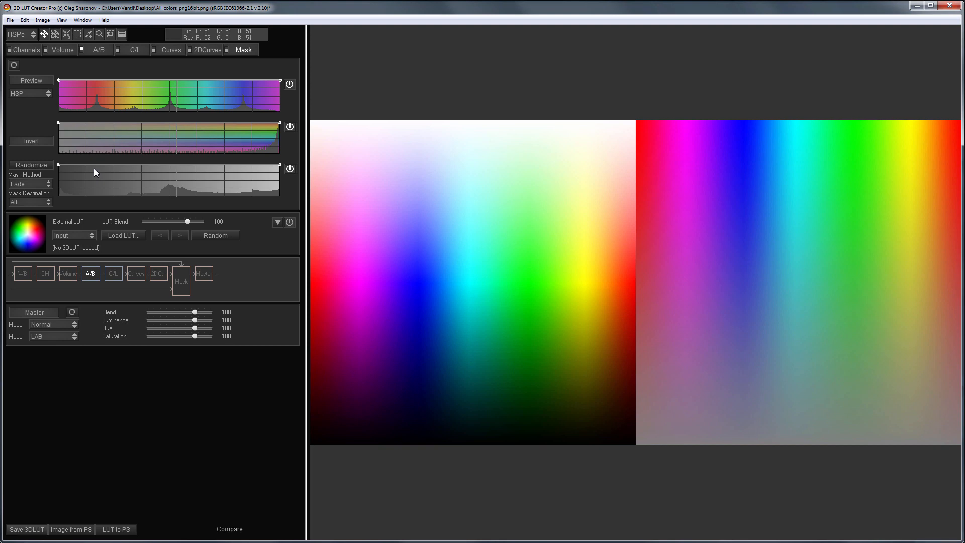
mouse_move(72, 131)
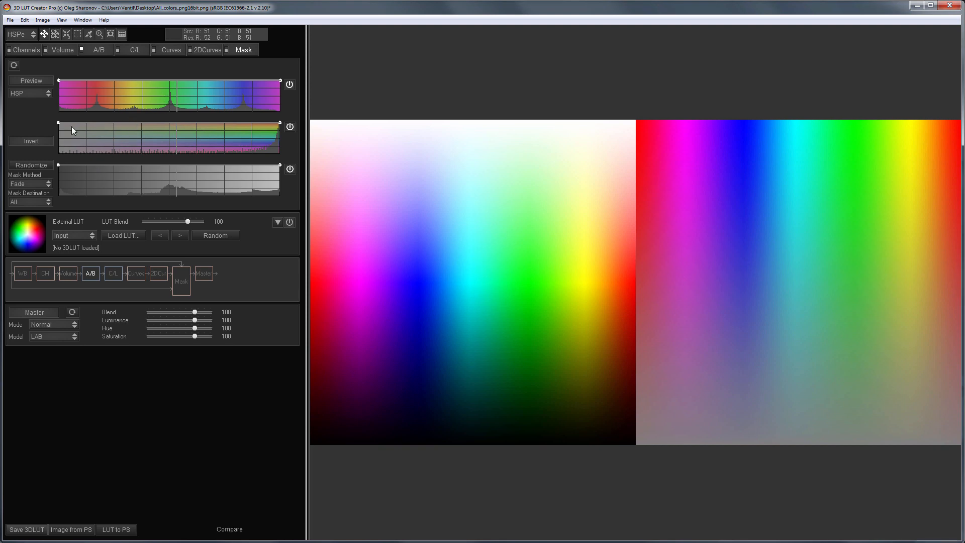
mouse_move(119, 209)
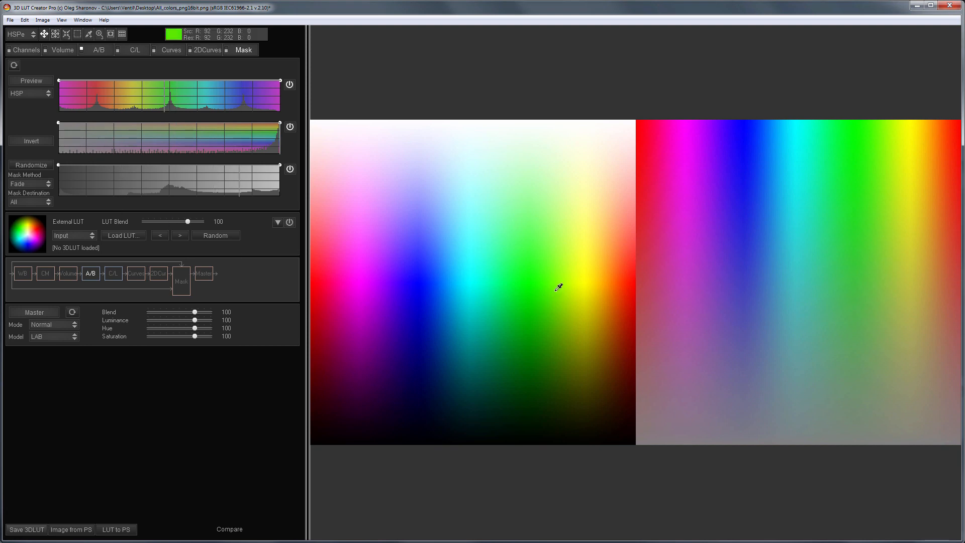
left_click(425, 279)
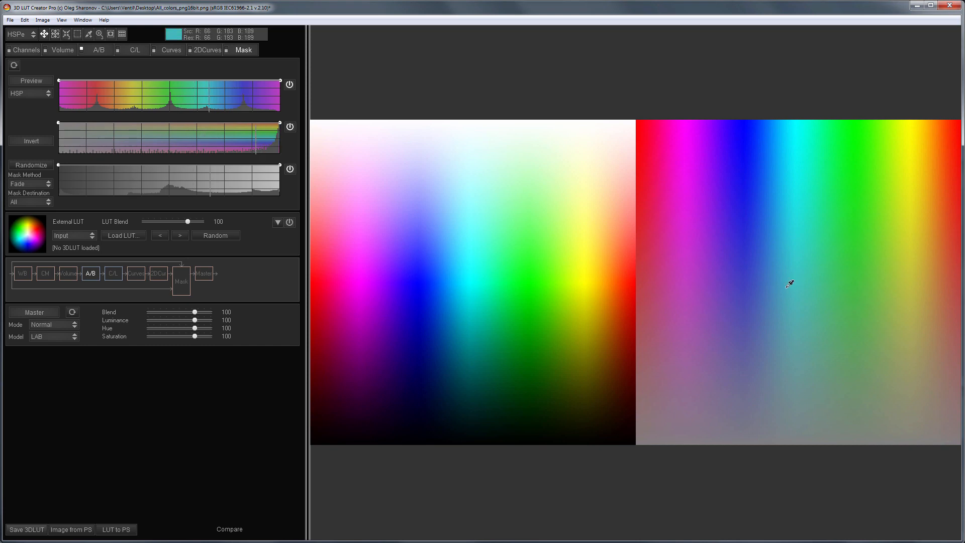
left_click(228, 529)
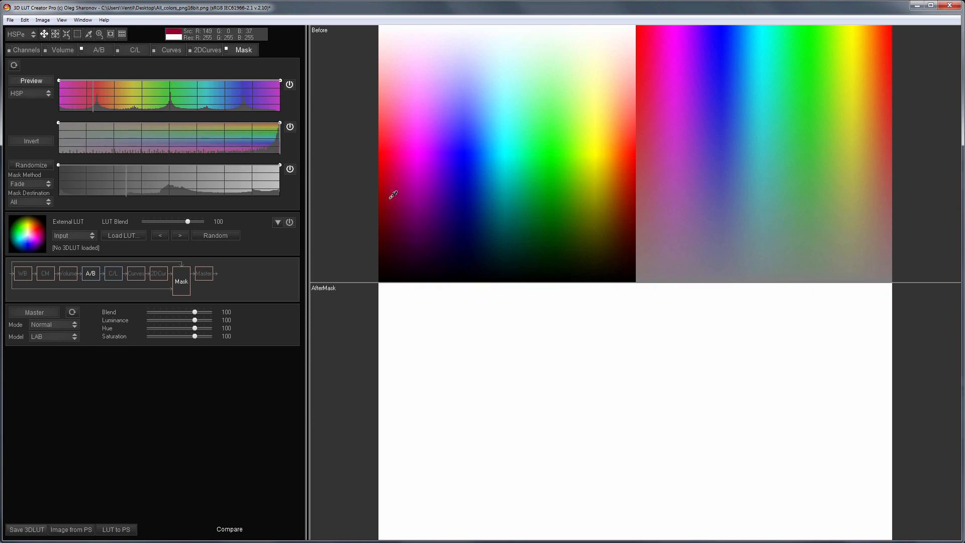
mouse_move(387, 204)
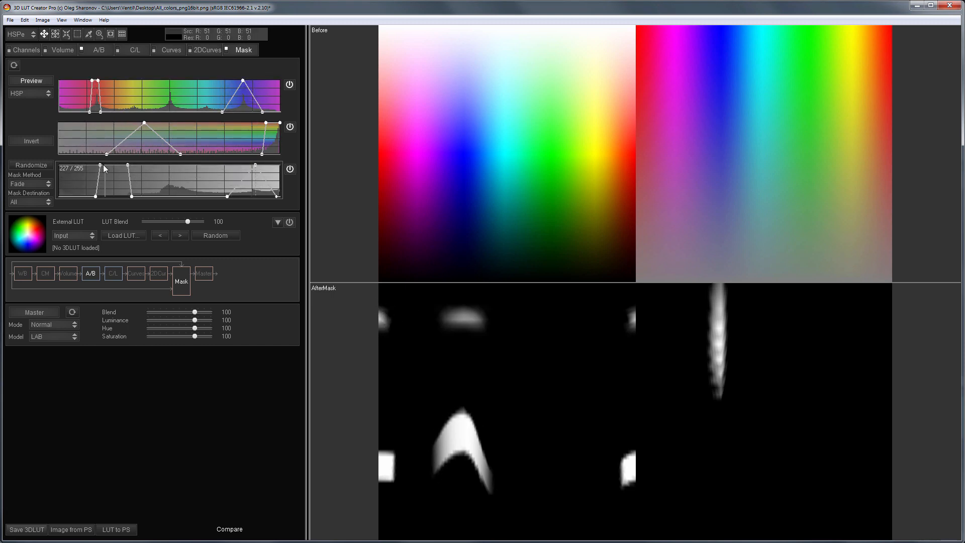
Lower the brightness curve and adjust the saturation curve to narrow the mask
left_click_drag(93, 172, 97, 195)
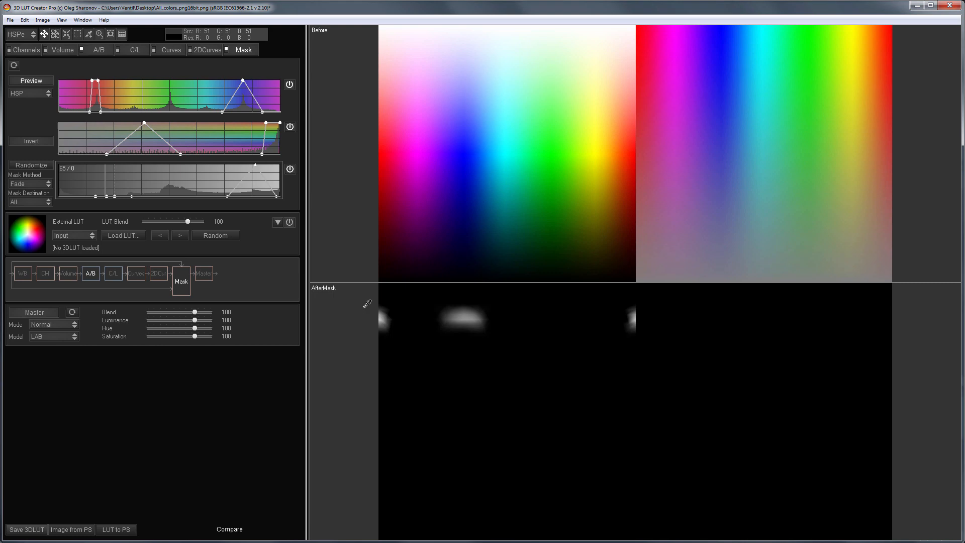
mouse_move(377, 303)
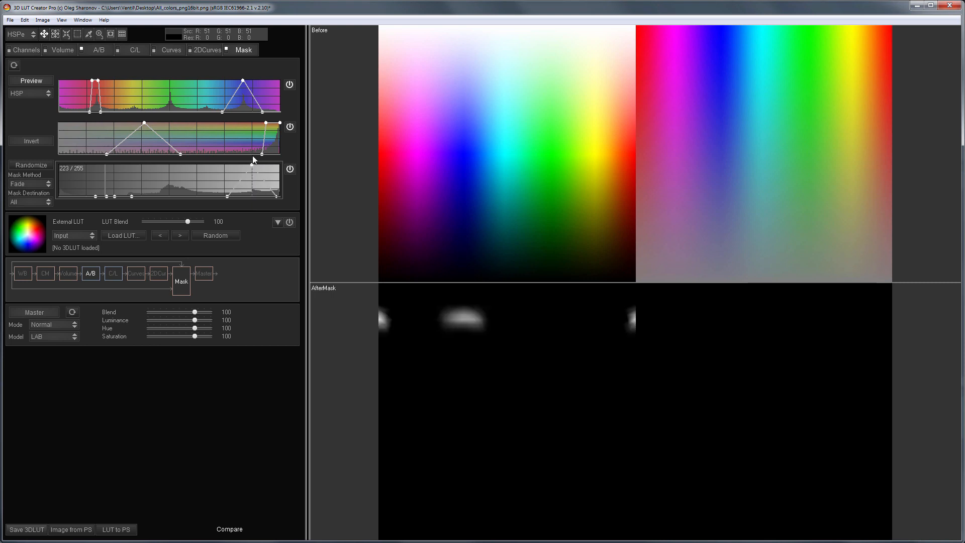
left_click_drag(94, 82, 93, 81)
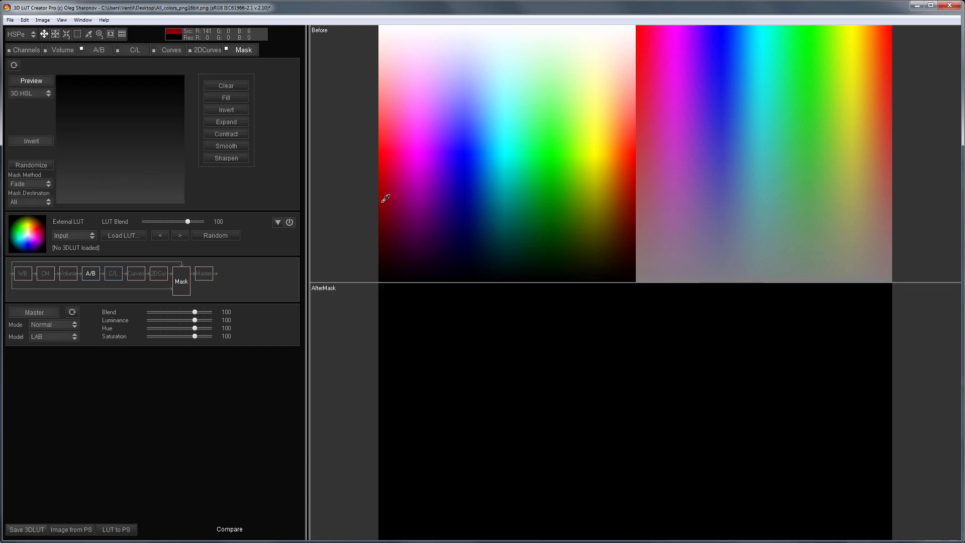
Add magenta-pink, pale blue, muted blue, dark teal and bright cyan to the 3D mask
left_click(463, 62)
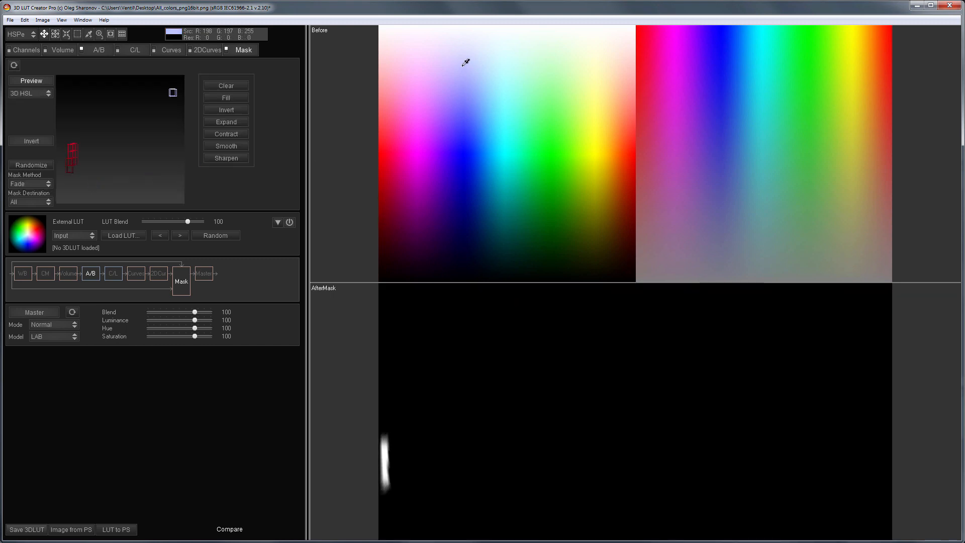
left_click(770, 163)
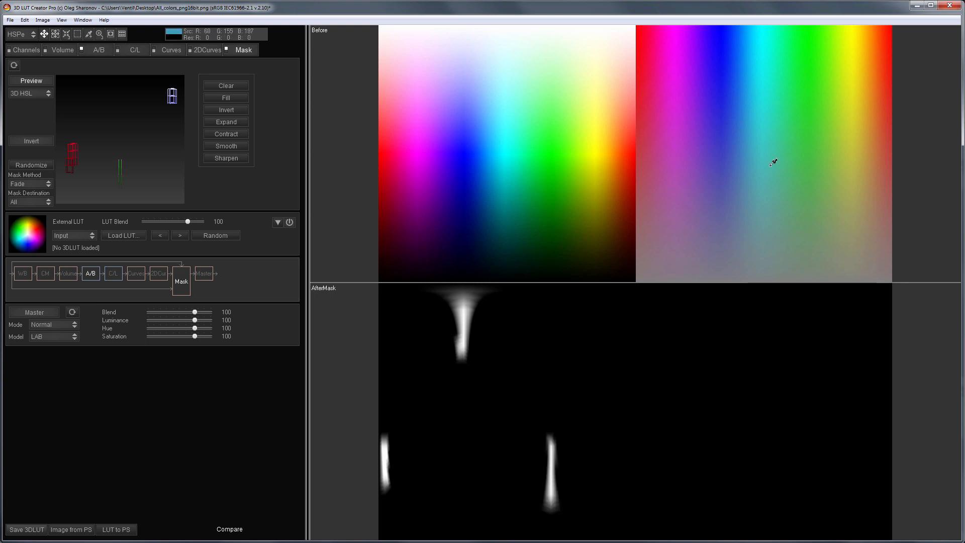
left_click(849, 46)
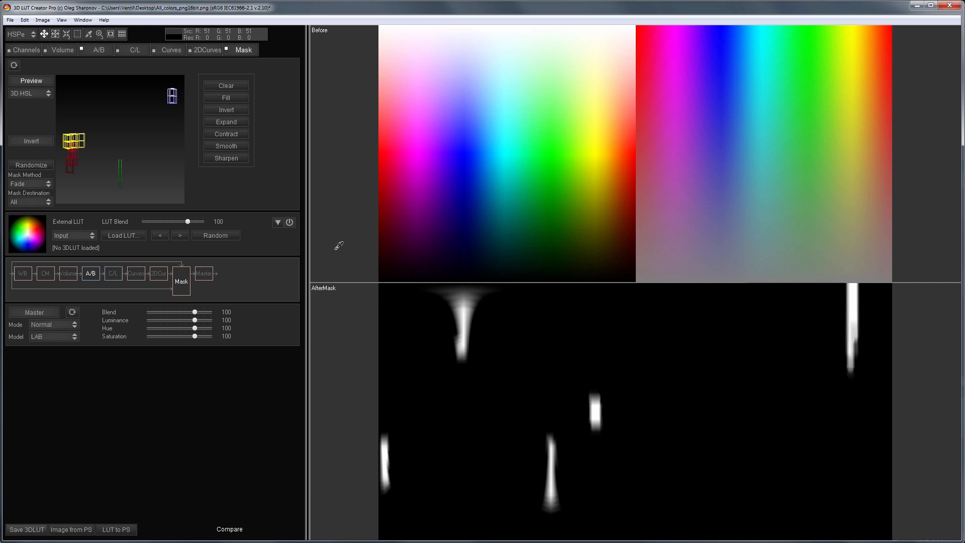
mouse_move(254, 190)
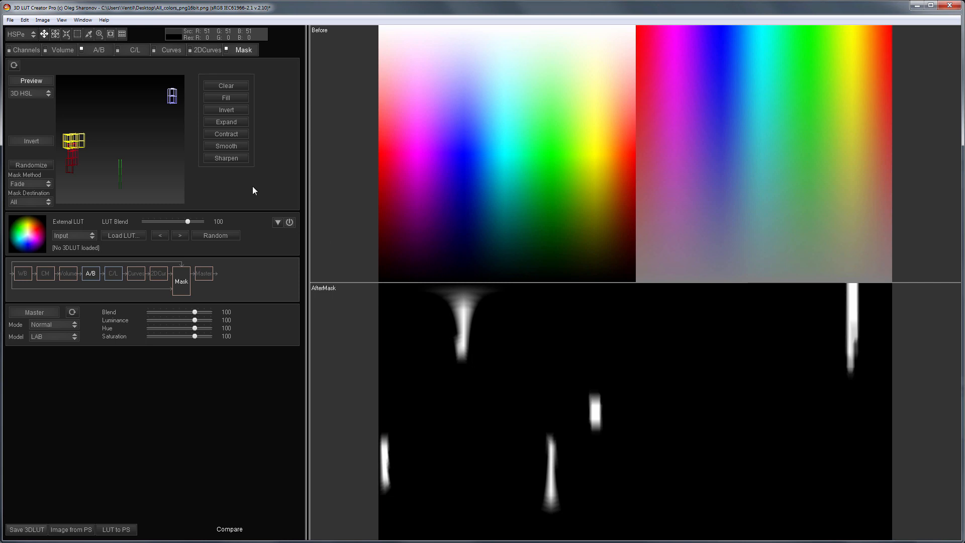
mouse_move(85, 176)
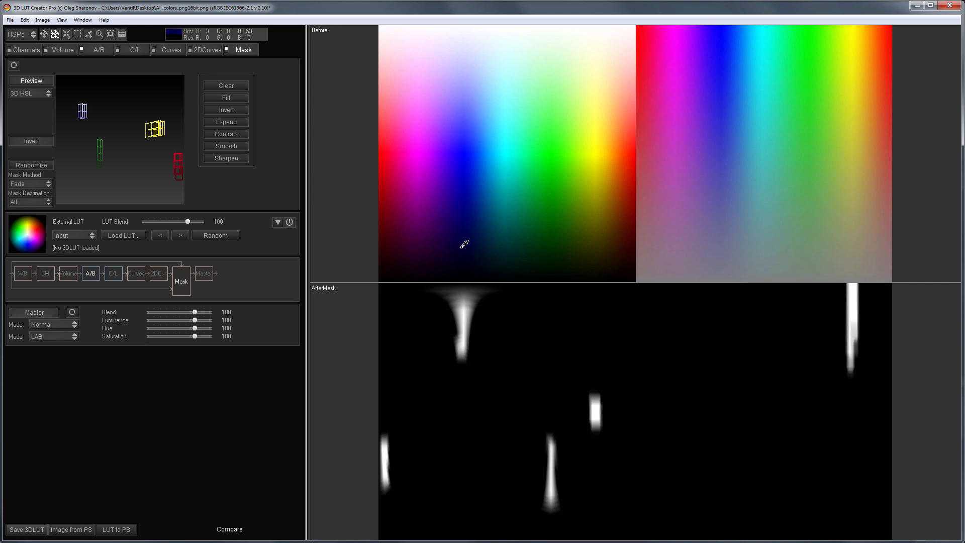
mouse_move(510, 241)
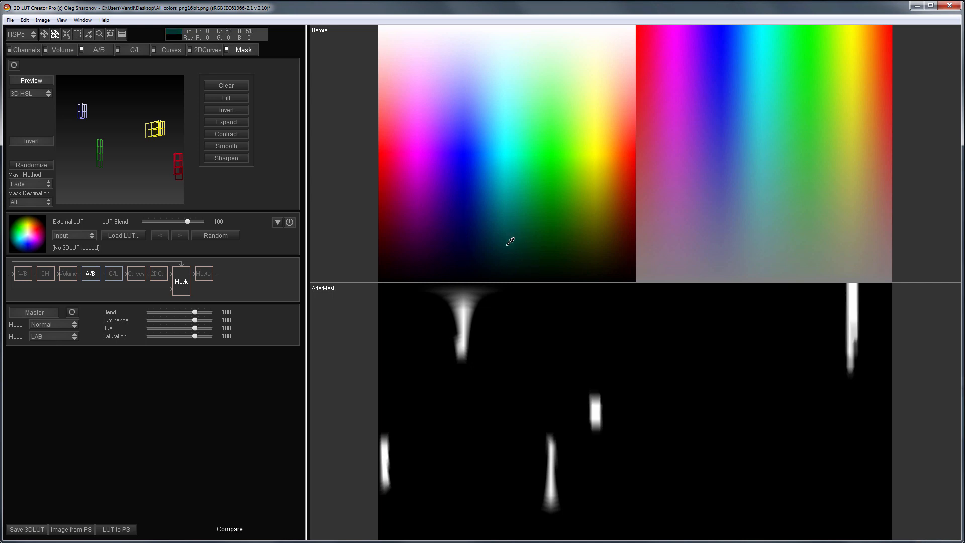
left_click(503, 147)
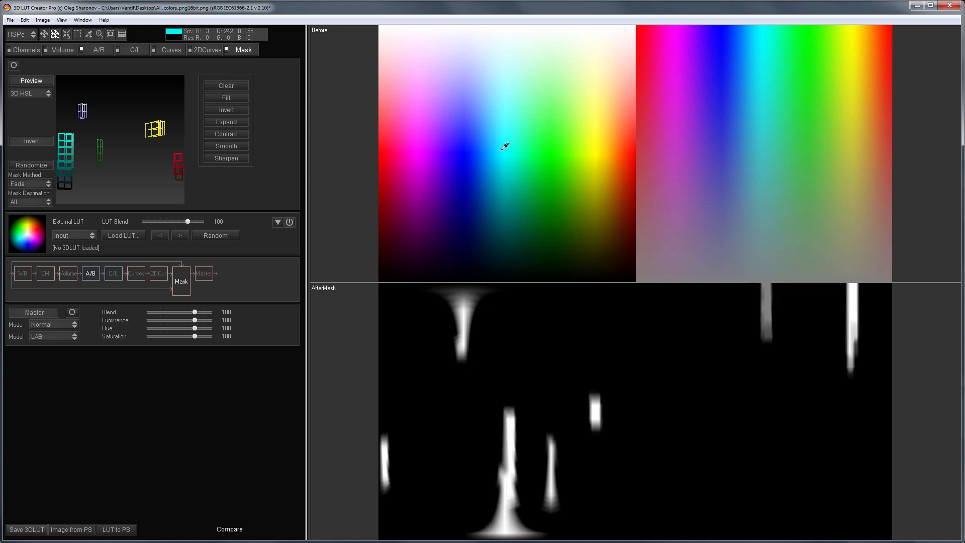
left_click(477, 143)
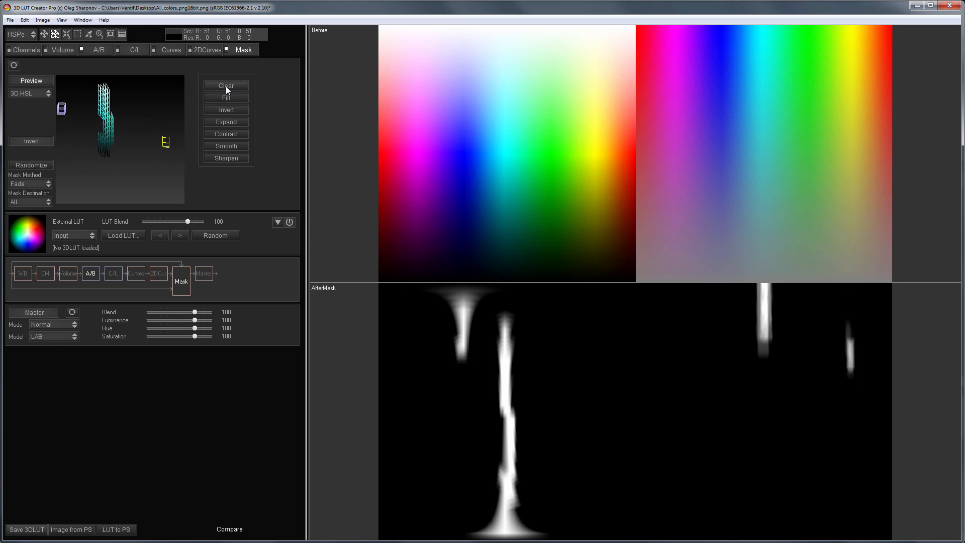
Fill the mask with white, then invert it and invert it back
left_click(225, 85)
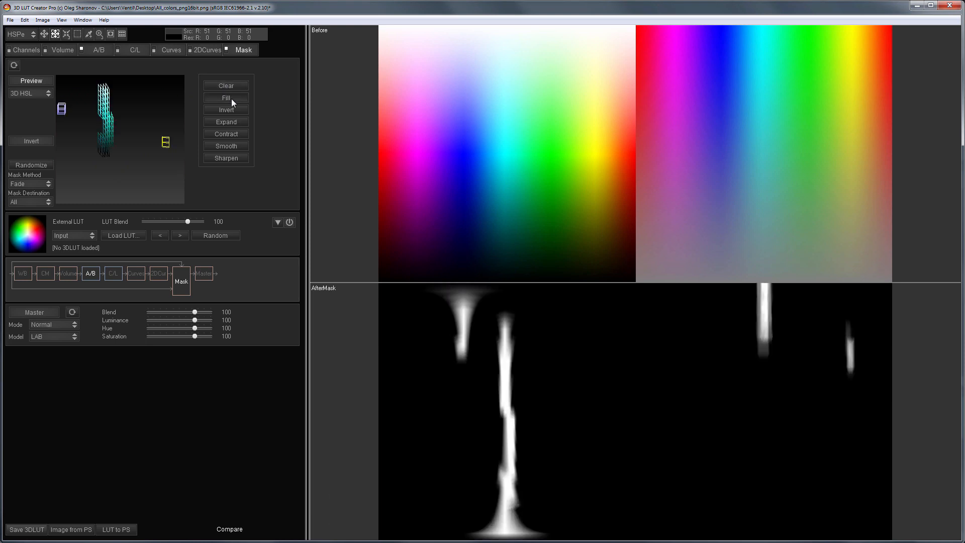
left_click(226, 98)
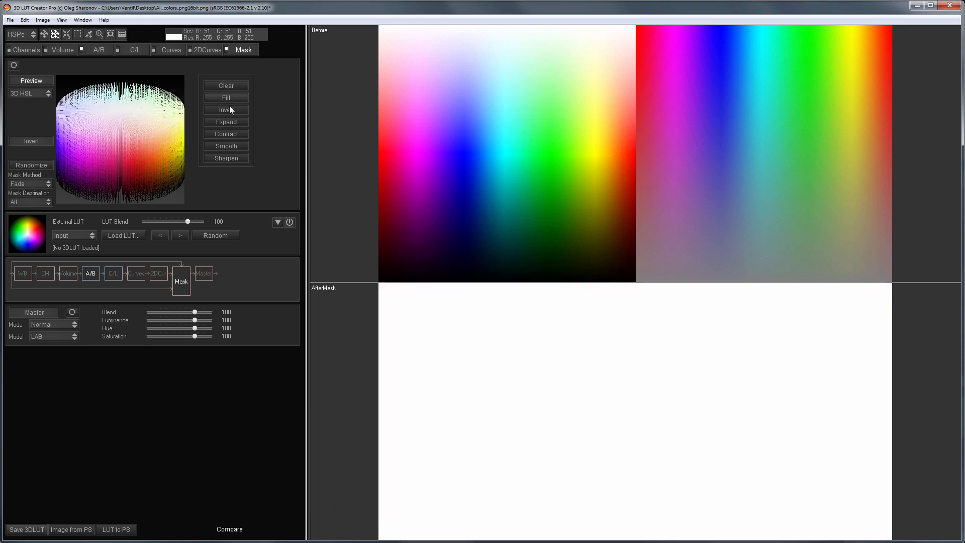
left_click(225, 110)
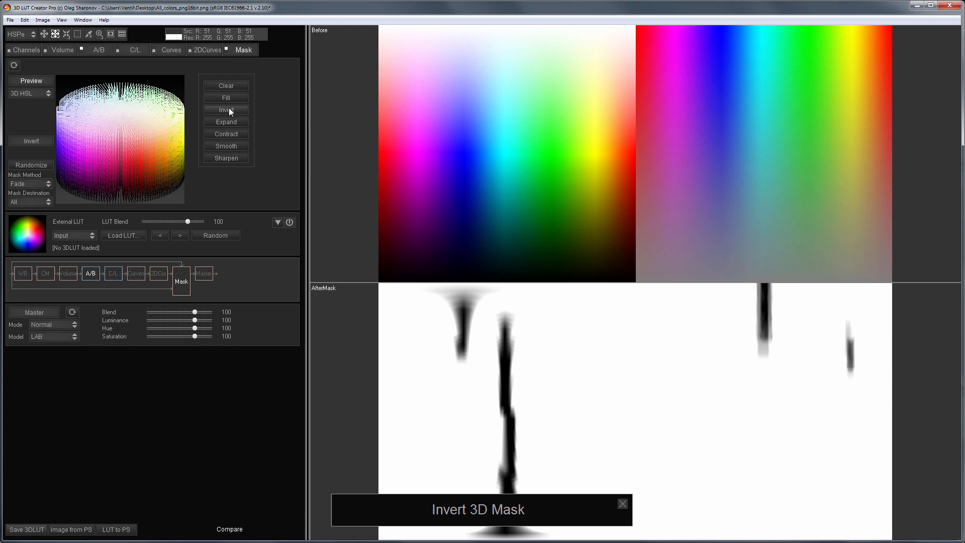
left_click(226, 110)
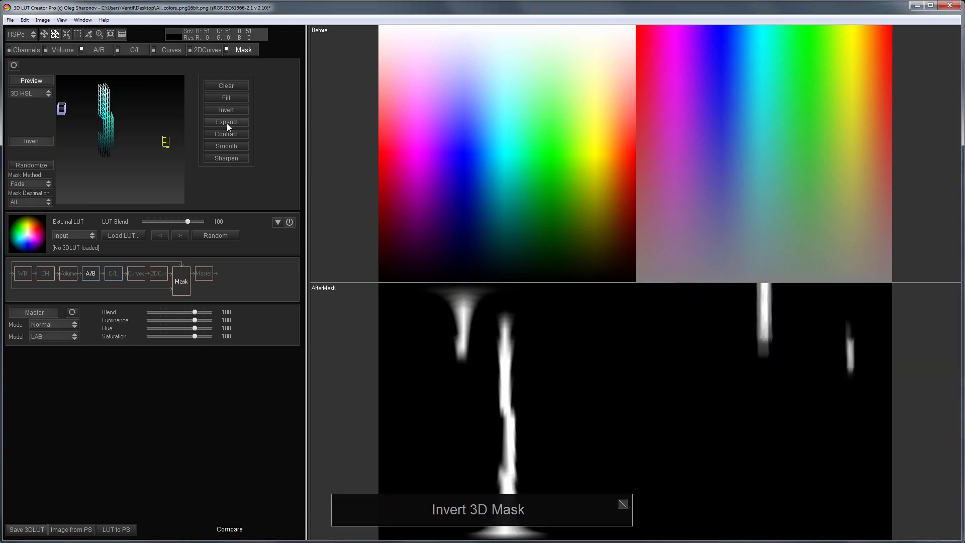
Expand the white mask areas, then smooth and sharpen the 3D mask
left_click(225, 121)
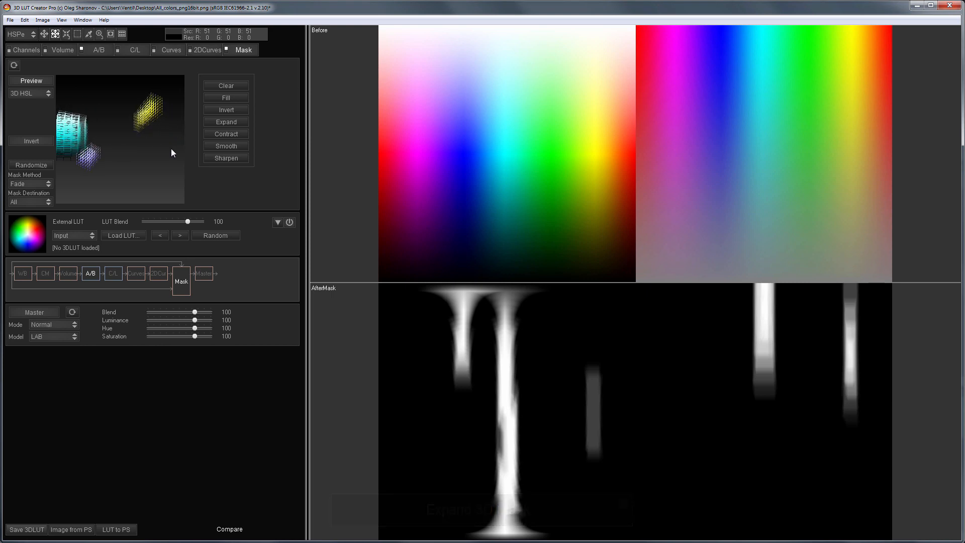
left_click(225, 134)
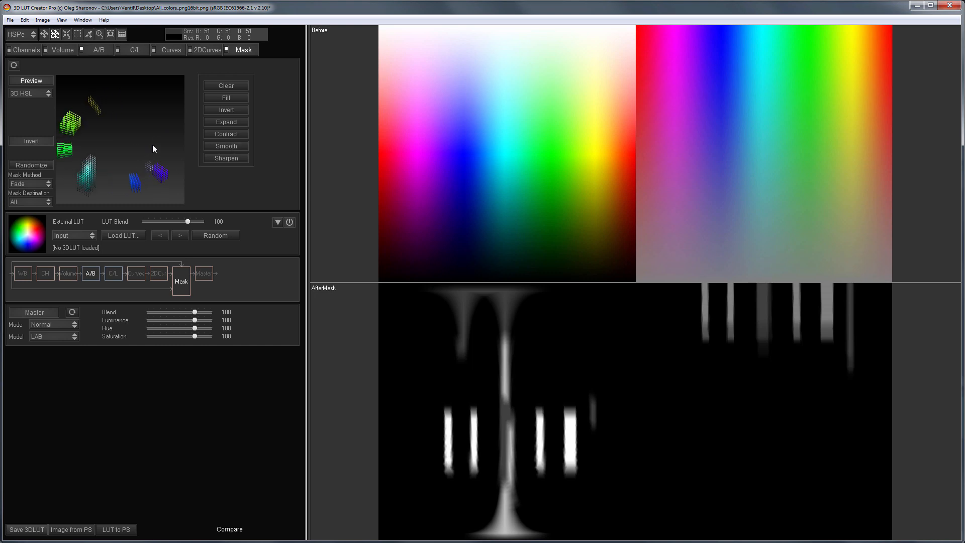
left_click(225, 145)
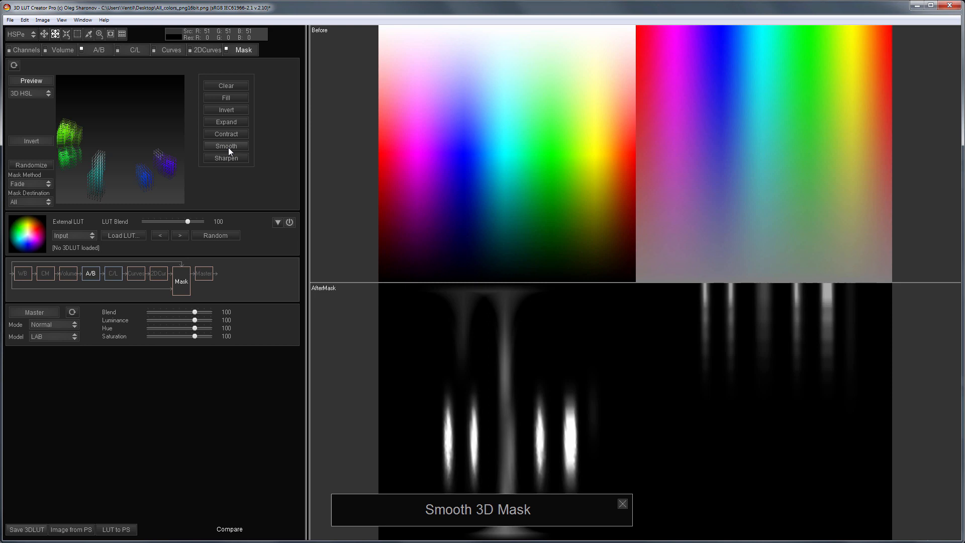
left_click(226, 158)
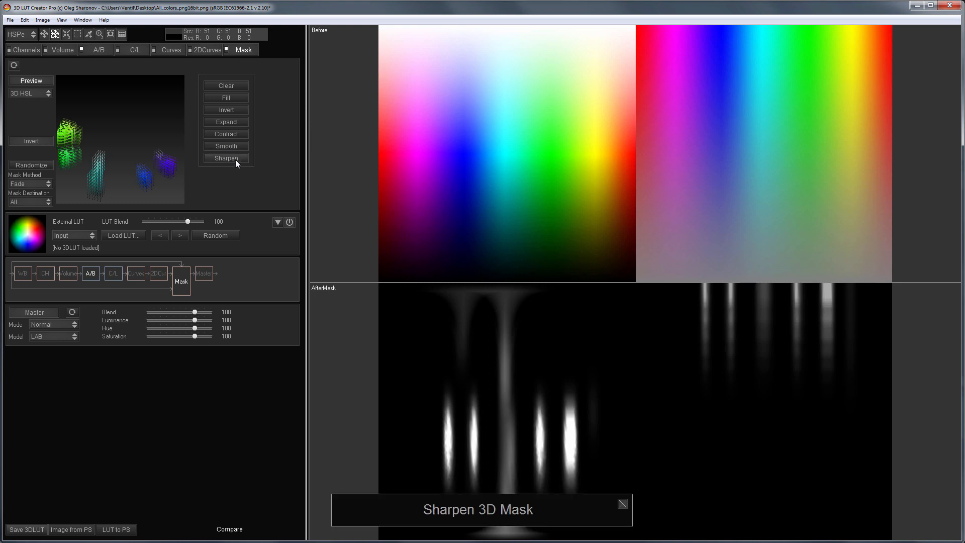
left_click(226, 157)
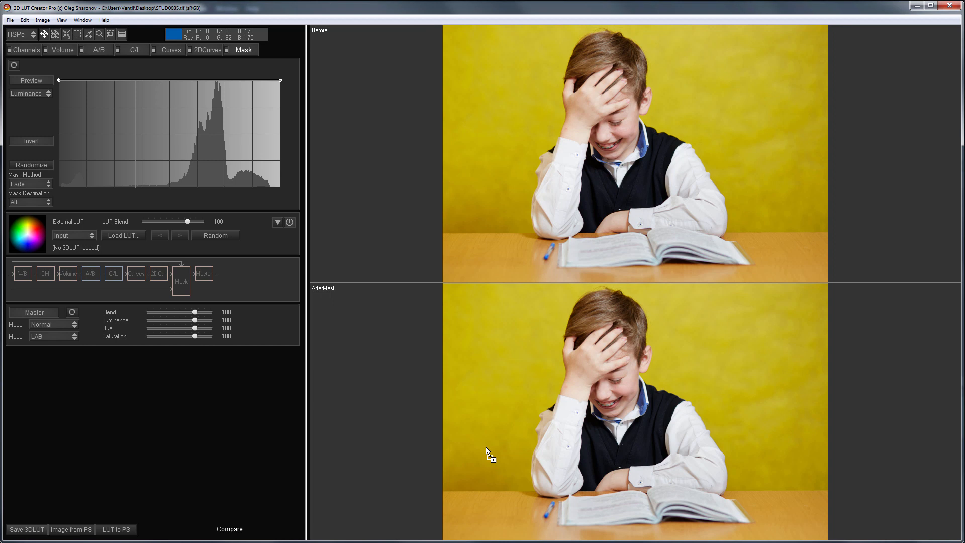
Sample the yellow wall colour and narrow the mask's brightness range
left_click(28, 93)
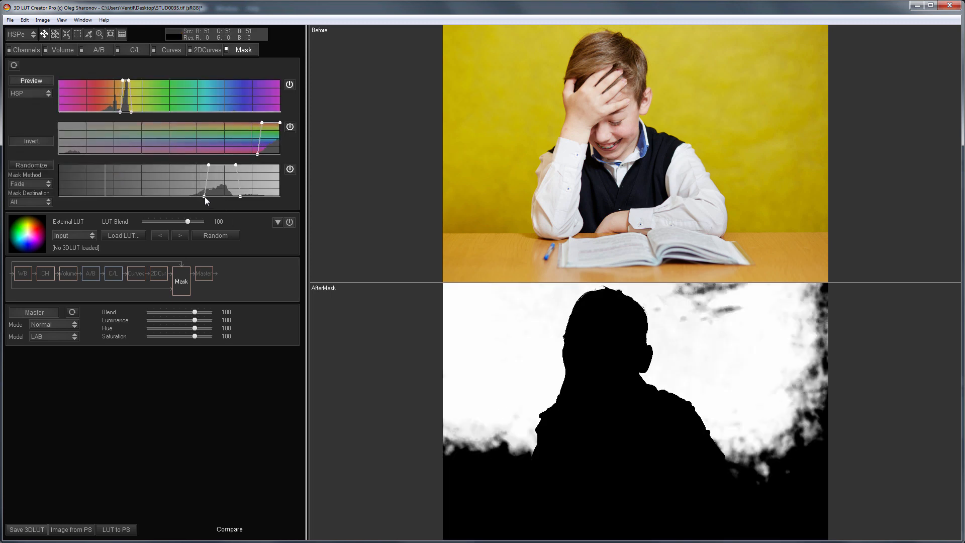
left_click_drag(205, 198, 201, 189)
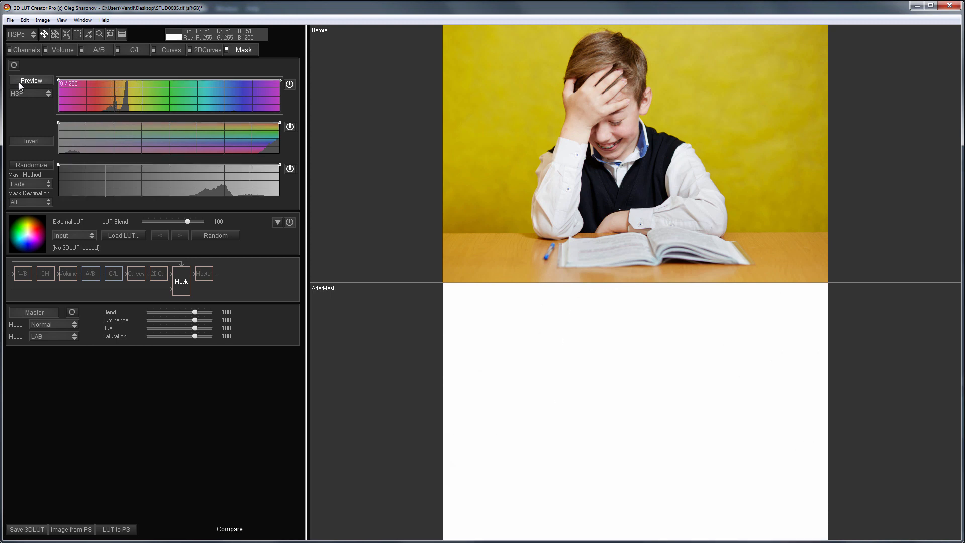
Change the mask type dropdown from HSP to 3D HSL
left_click(28, 93)
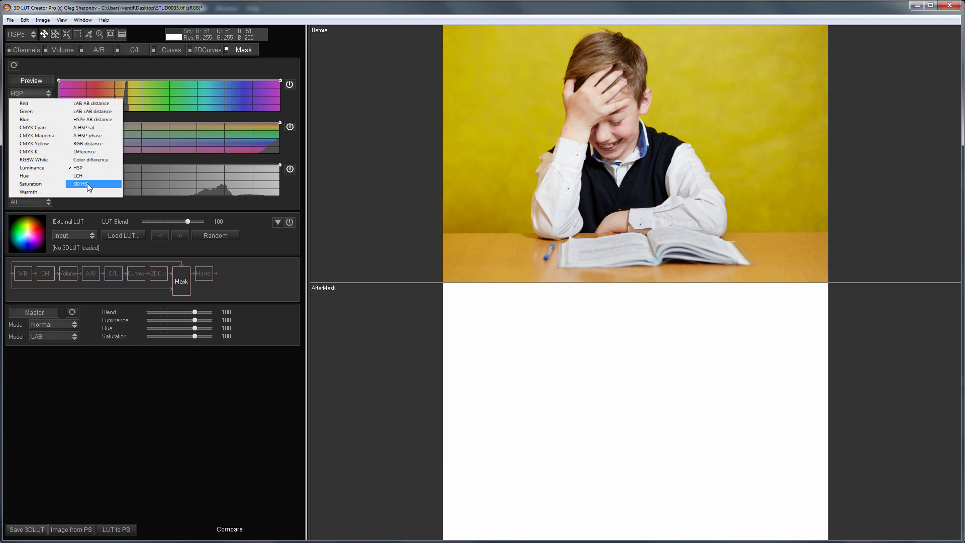
left_click(81, 184)
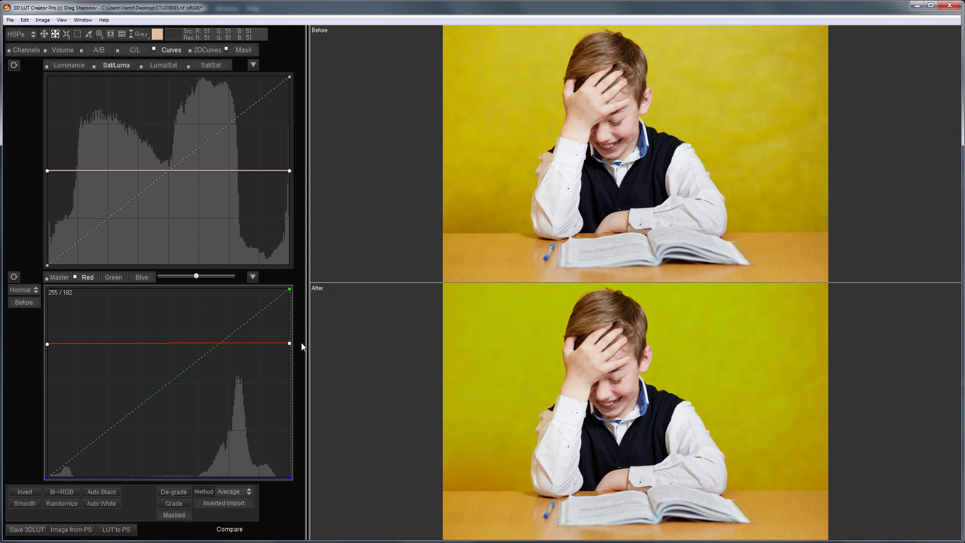
Flatten the Red channel curve so the yellow wall shifts green
left_click(113, 277)
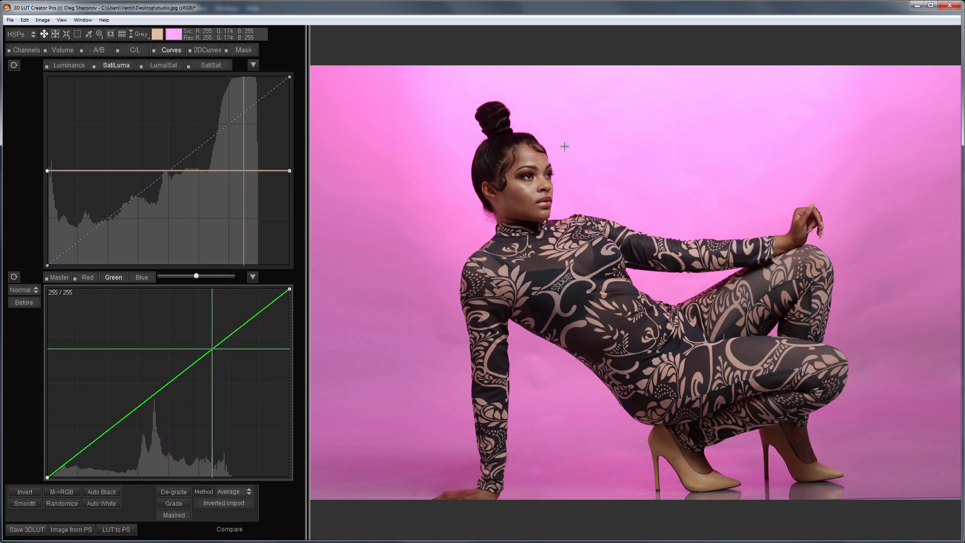
Sample the pink backdrop colour to build the silhouette mask
left_click(241, 50)
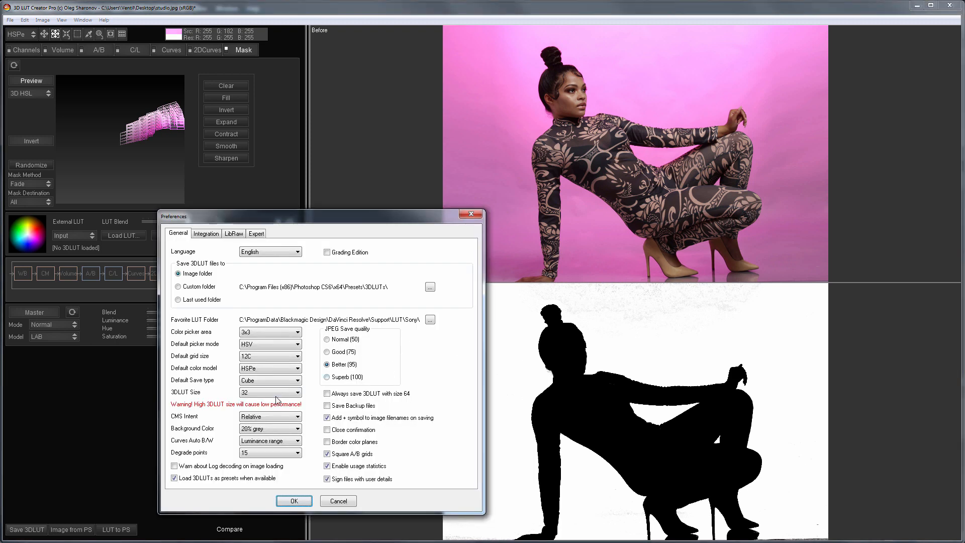
Set the 3DLUT Size preference to 64 and confirm with OK
left_click(294, 392)
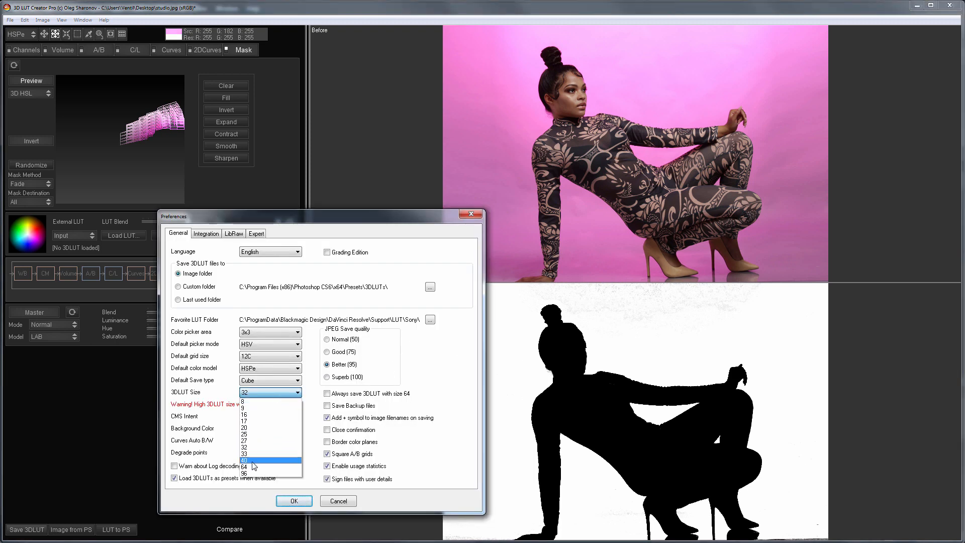
left_click(294, 501)
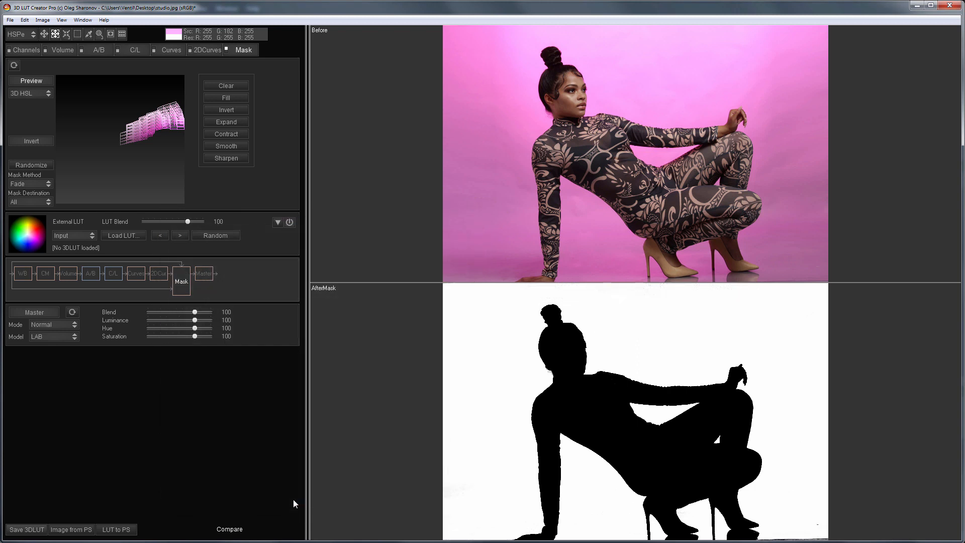
mouse_move(615, 295)
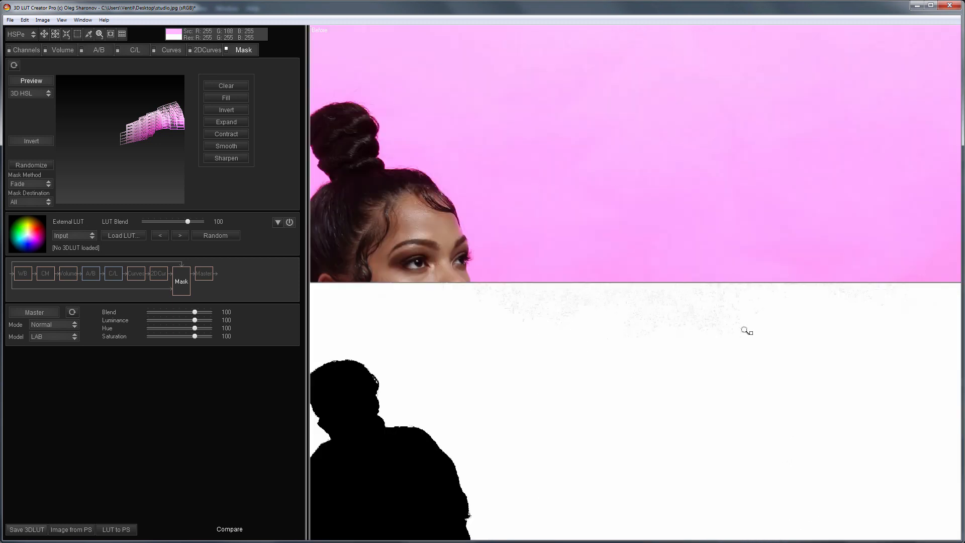
left_click(294, 392)
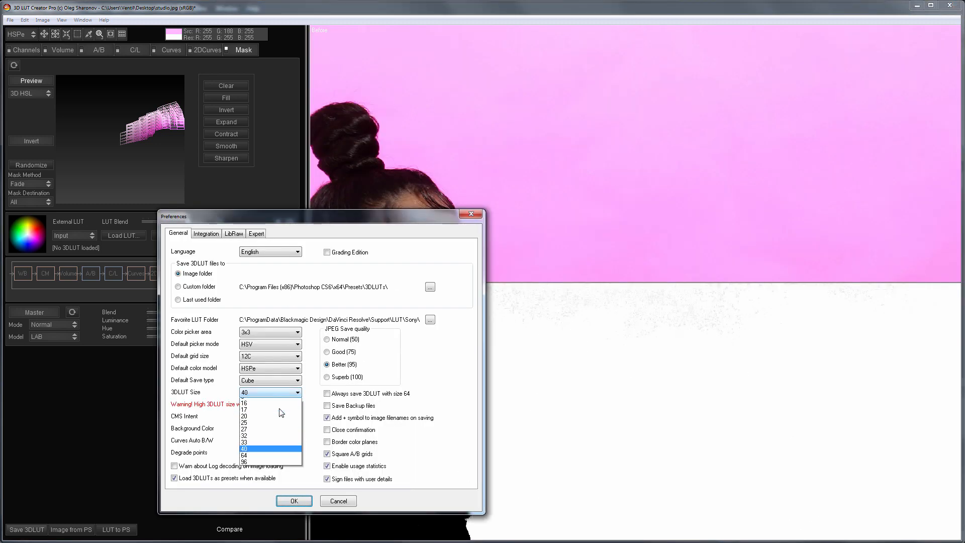
left_click(243, 455)
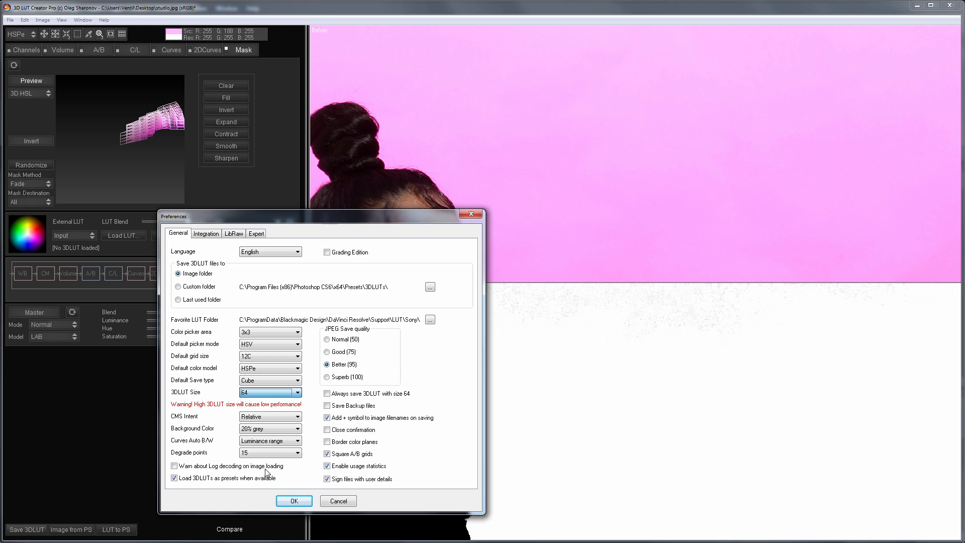
left_click(294, 501)
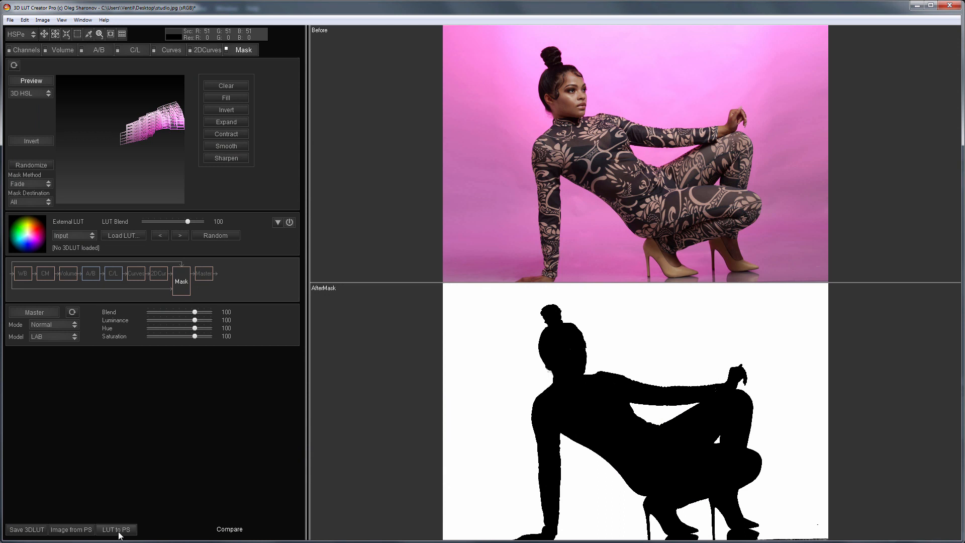
Send the pink backdrop mask to Photoshop with LUT to PS
left_click(118, 528)
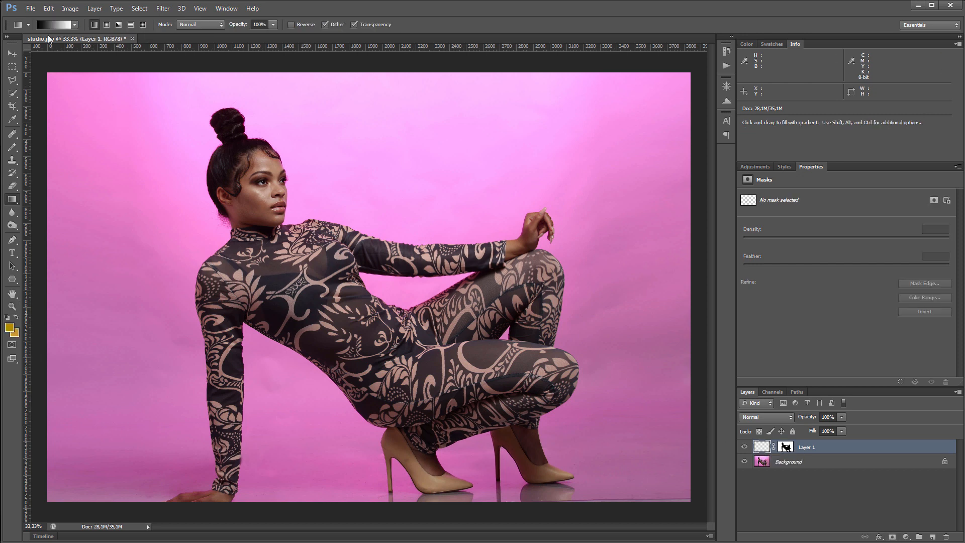
Give the gradient pink stops and drag a light-centred radial gradient across masked Layer 1
left_click(54, 24)
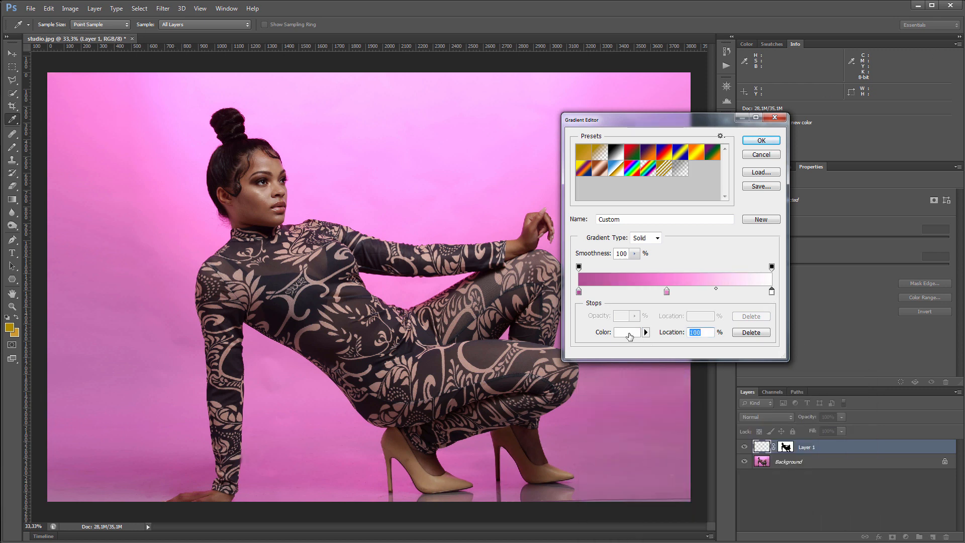
left_click(626, 332)
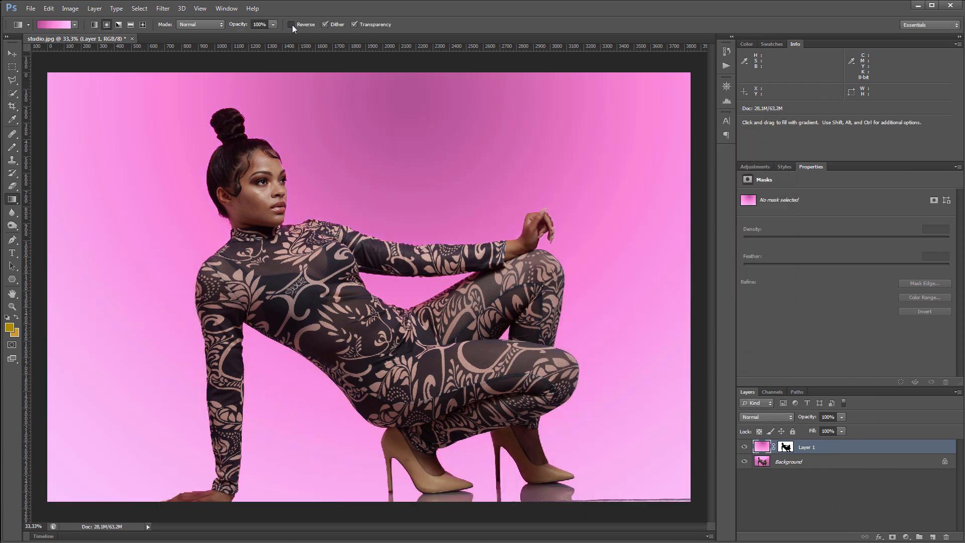
left_click_drag(66, 505, 419, 140)
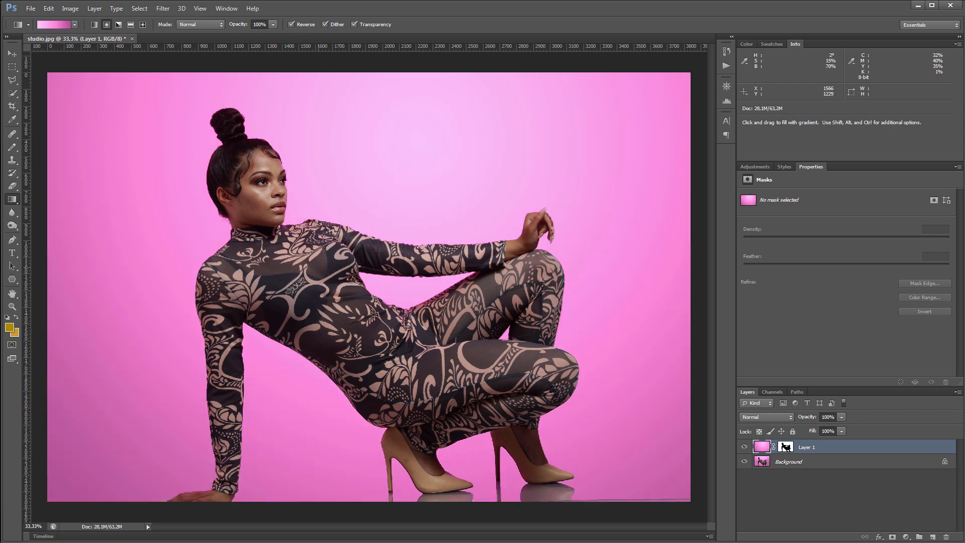
left_click(743, 446)
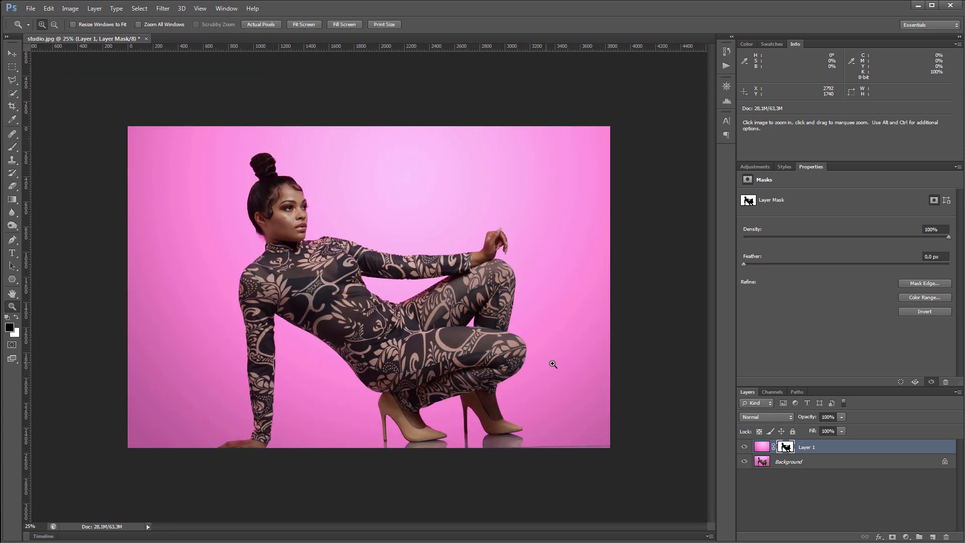
mouse_move(668, 406)
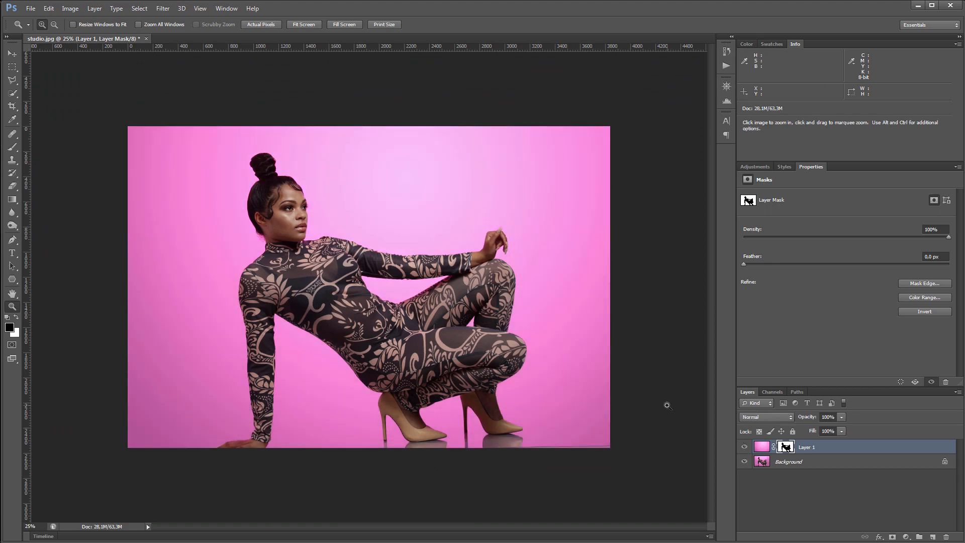